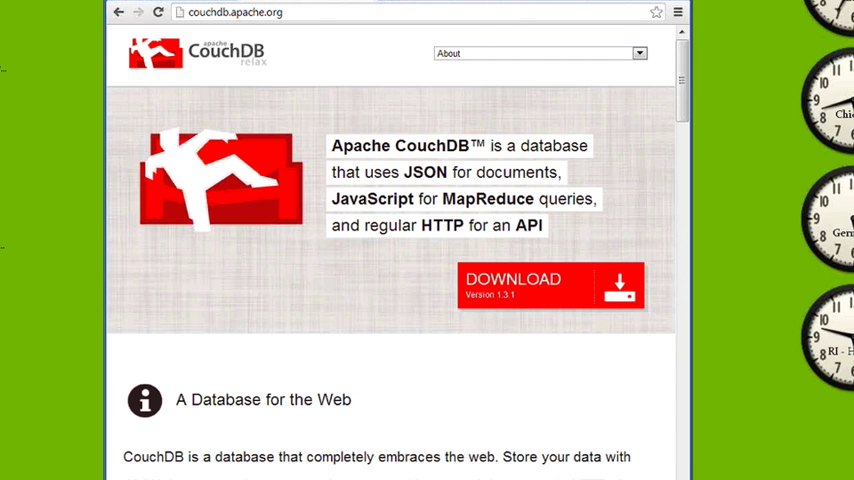
Open the Apache mirrors page for the CouchDB 1.3.1 download from couchdb.apache.org
scroll("down", 3)
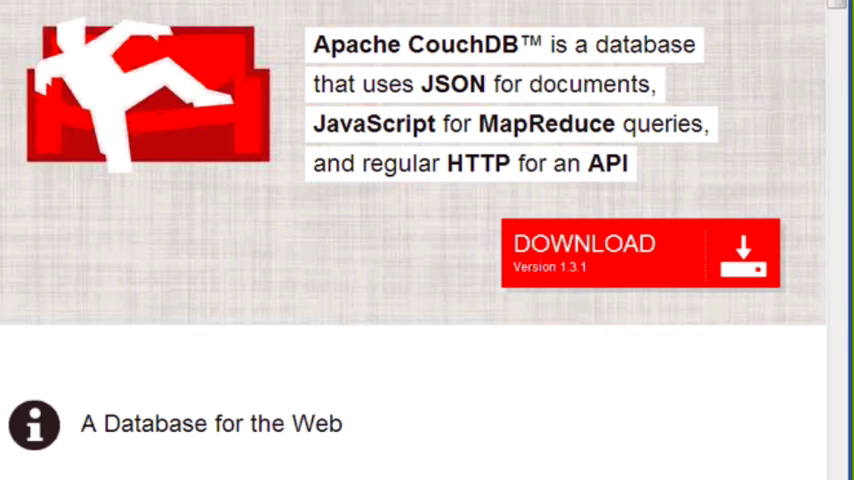
left_click(639, 253)
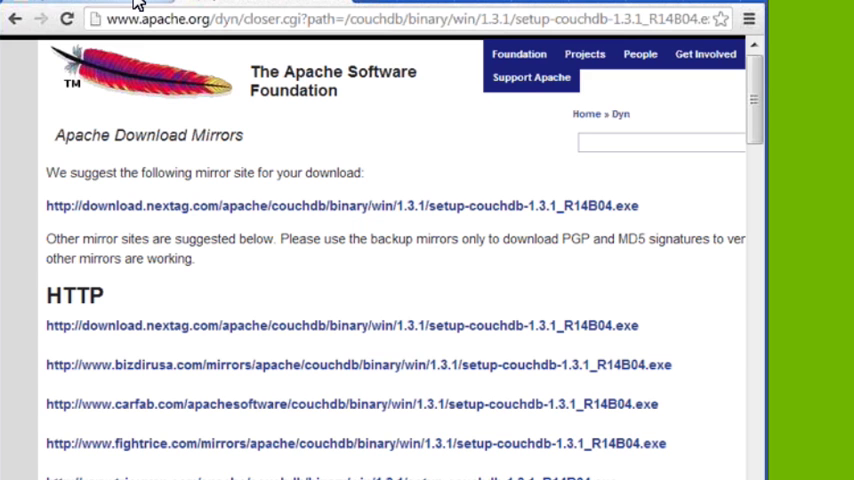
Expand the Apache CouchDB folder under Start > All Programs
left_click(15, 470)
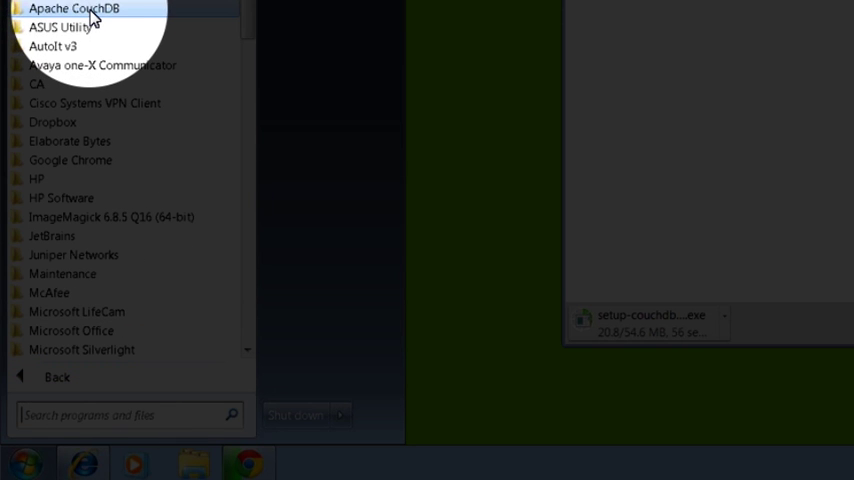
left_click(73, 8)
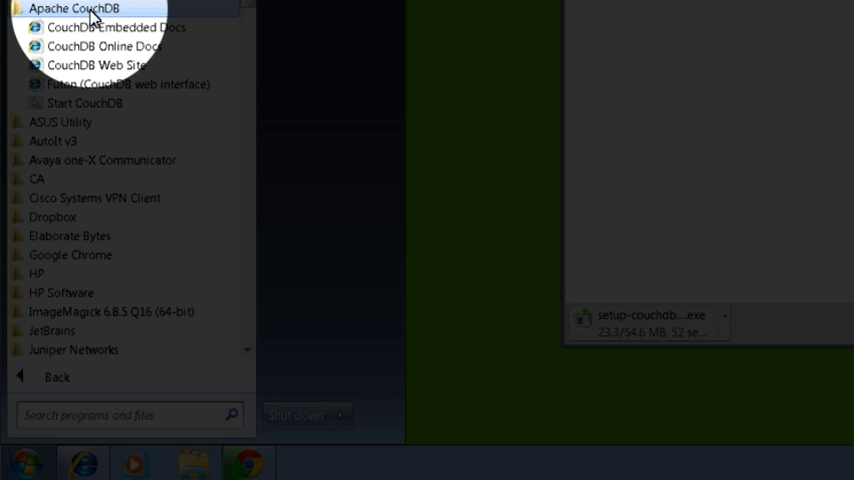
mouse_move(129, 84)
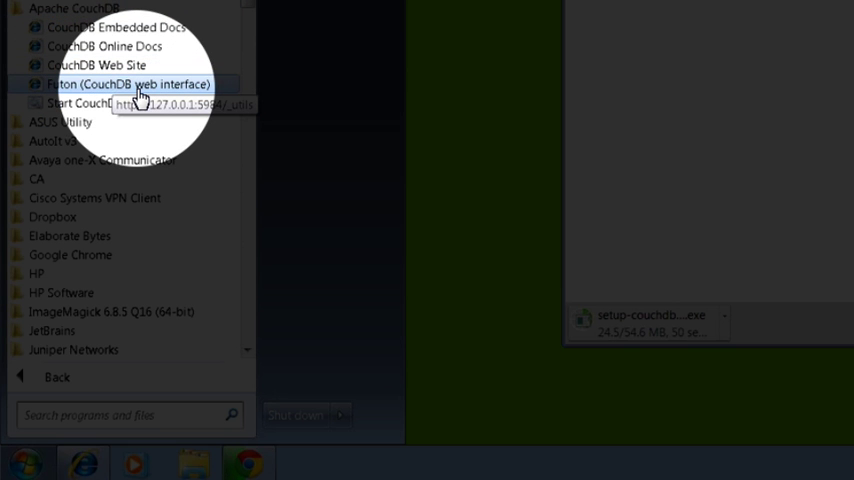
Launch Futon, create a database named 'soapui', and return to Overview
left_click(128, 83)
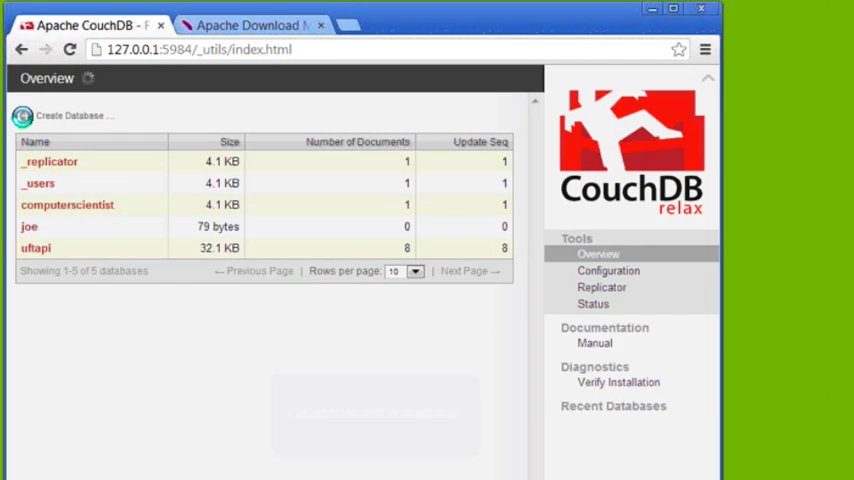
left_click(68, 115)
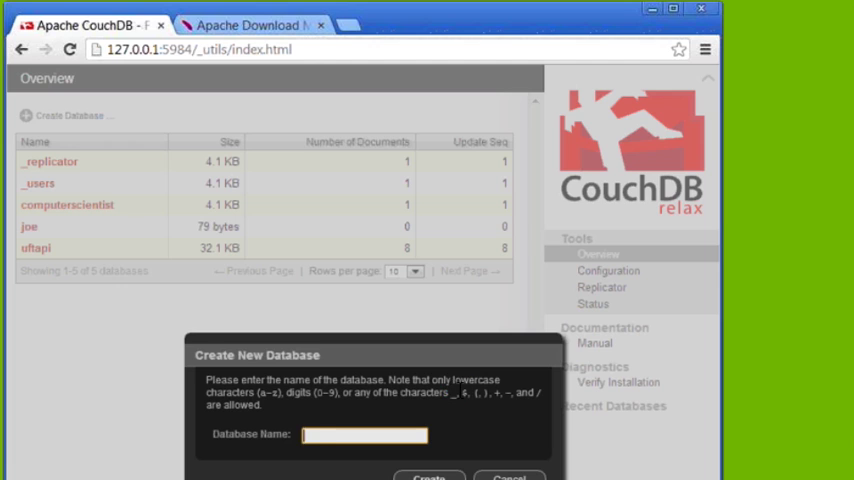
type("soap")
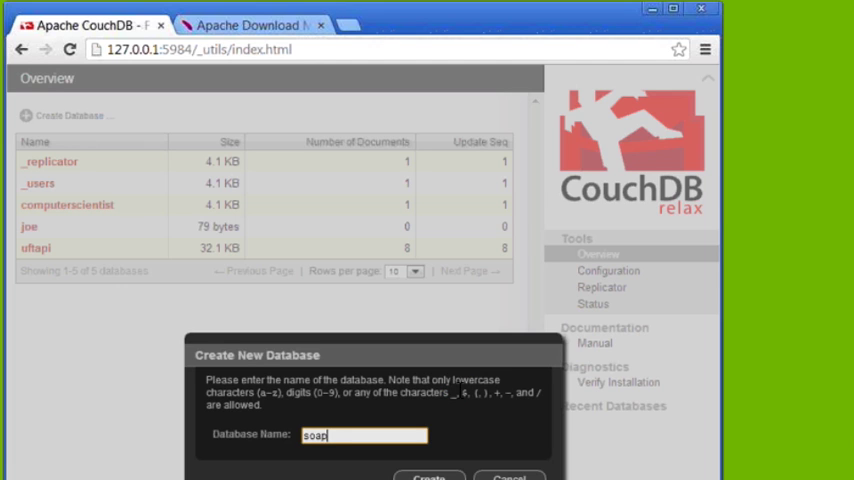
type("ui")
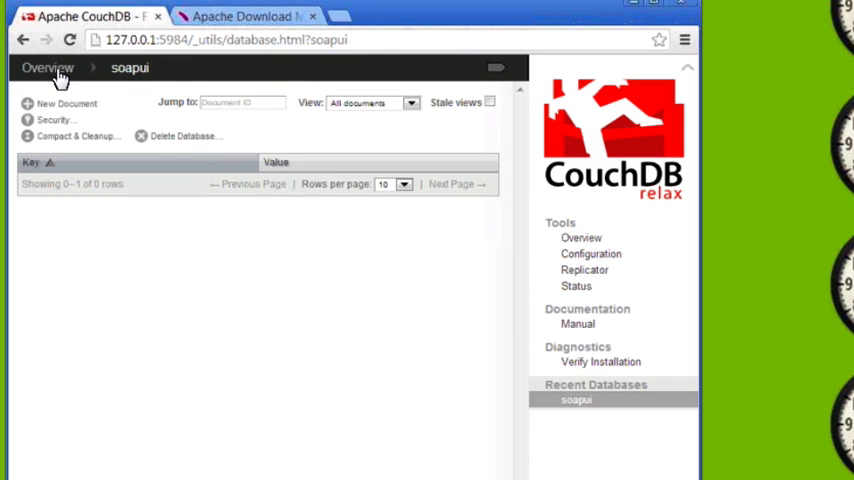
left_click(47, 67)
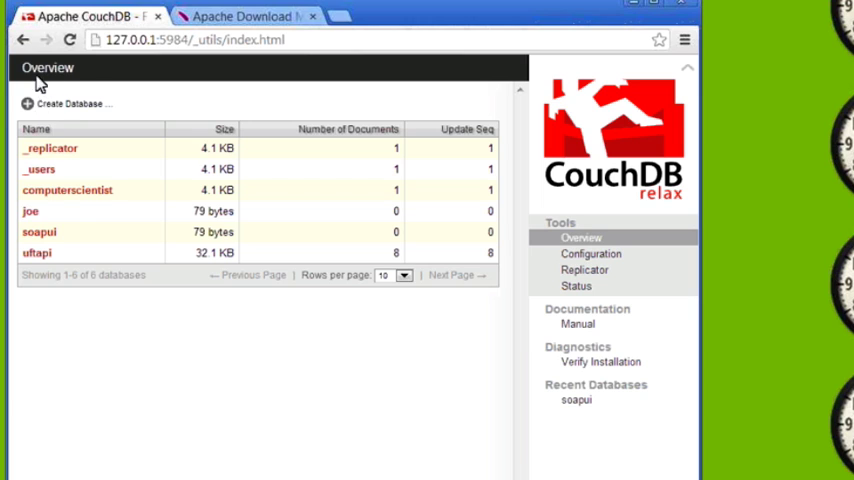
mouse_move(397, 243)
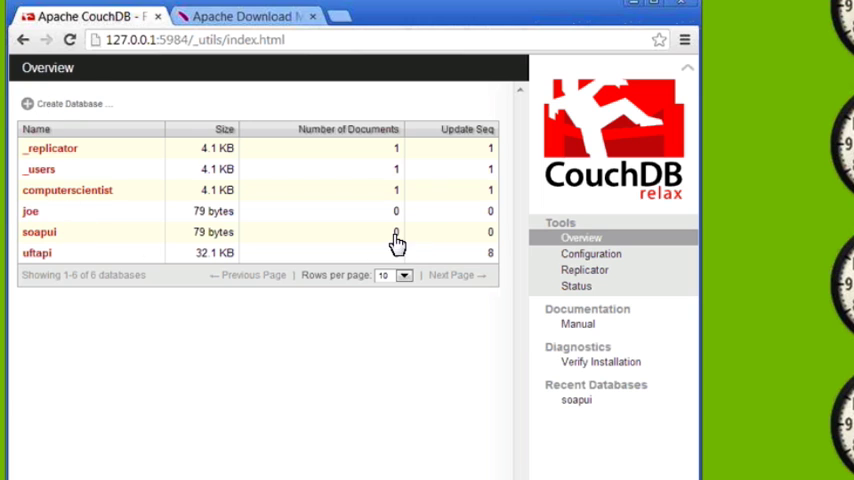
mouse_move(392, 240)
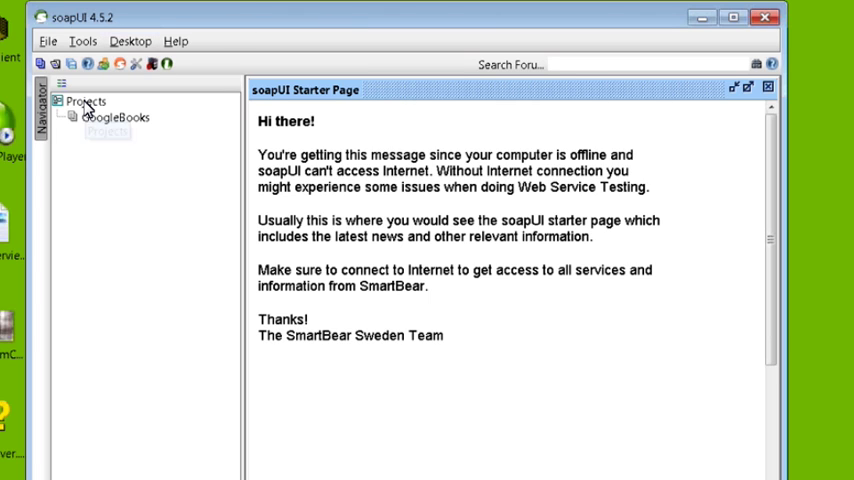
Create a new soapUI project named 'JSON' from the Projects context menu
right_click(87, 101)
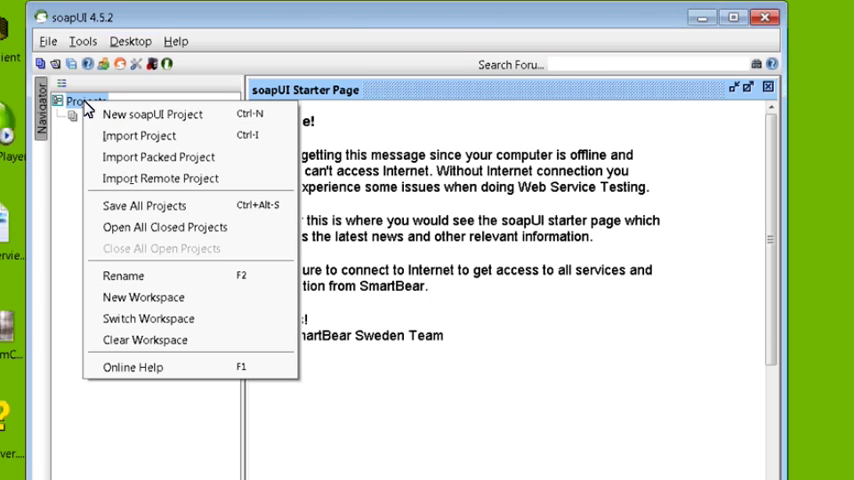
mouse_move(153, 113)
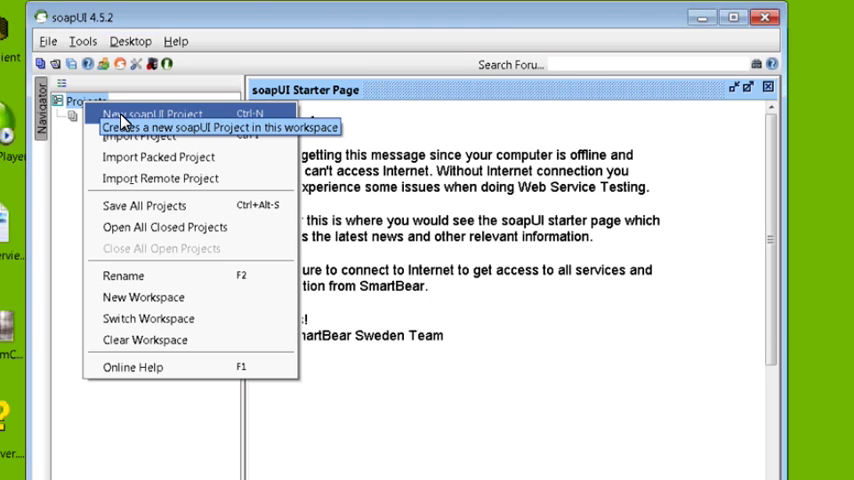
left_click(152, 113)
type("JSON")
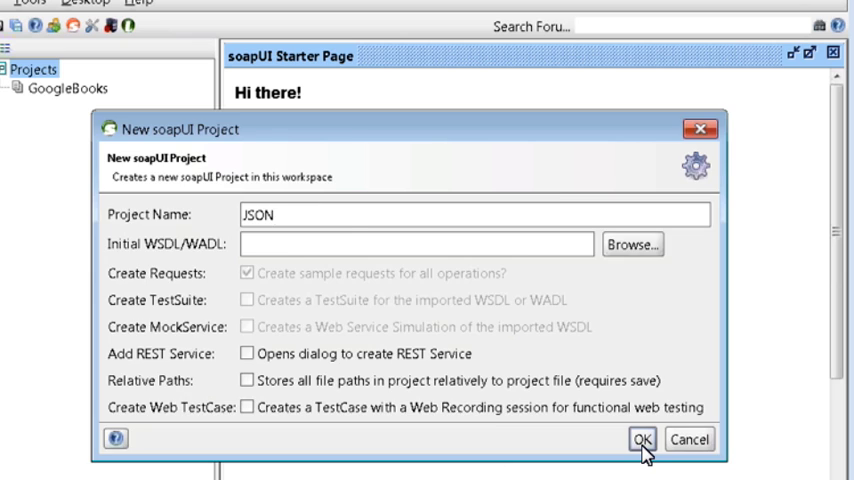
left_click(642, 439)
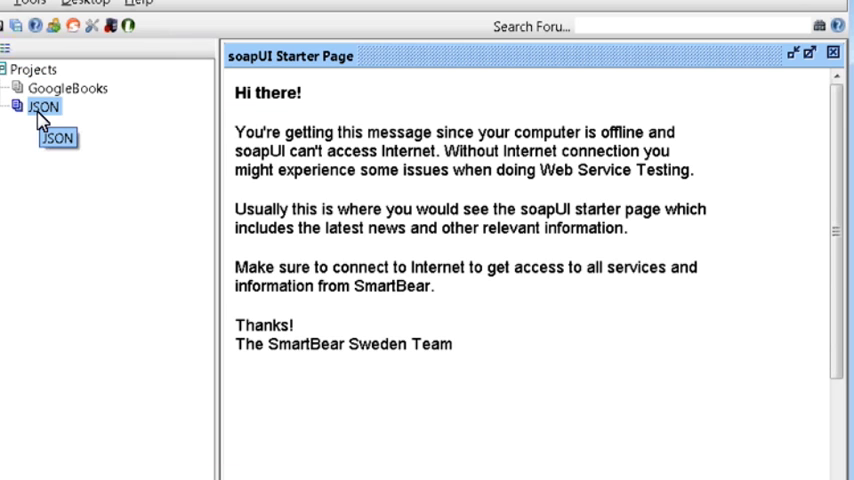
right_click(42, 106)
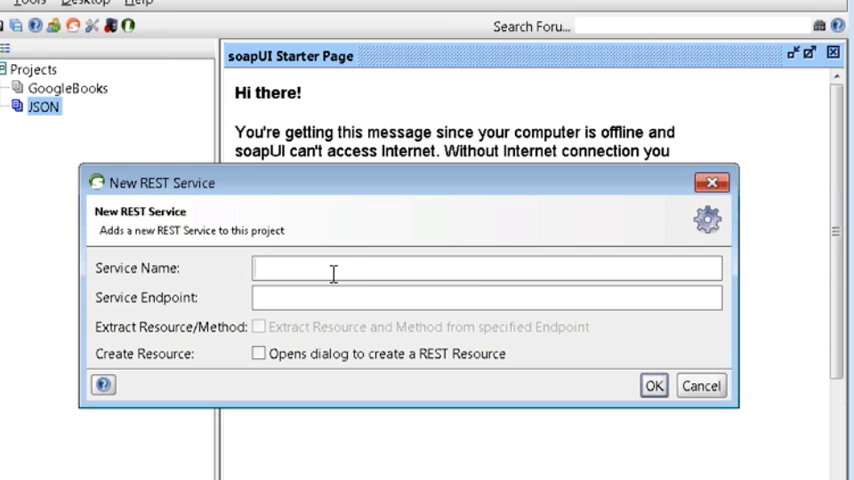
left_click(487, 268)
type("JSON")
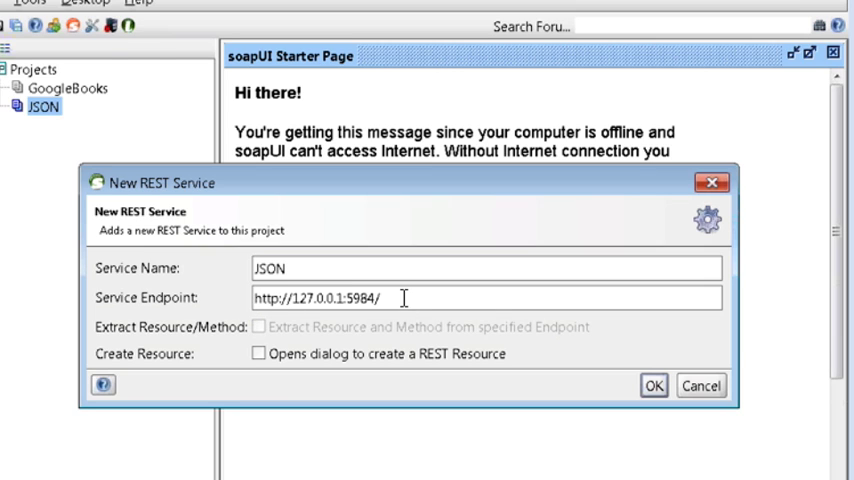
triple_click(318, 298)
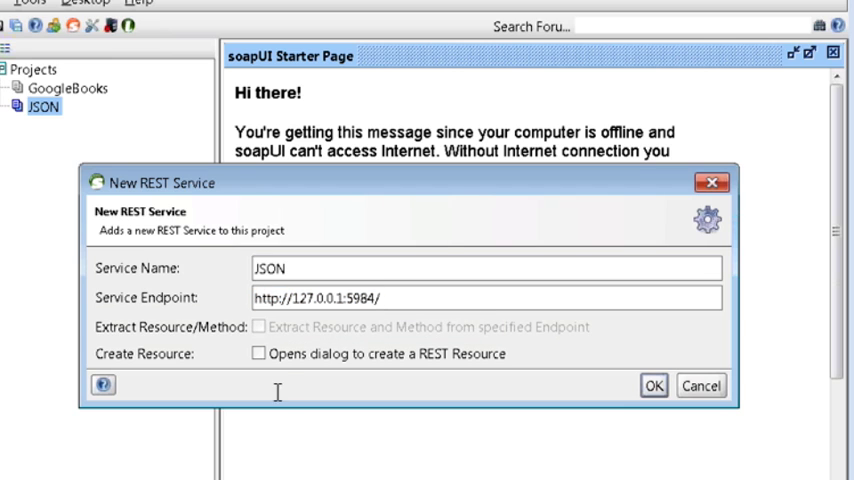
mouse_move(258, 354)
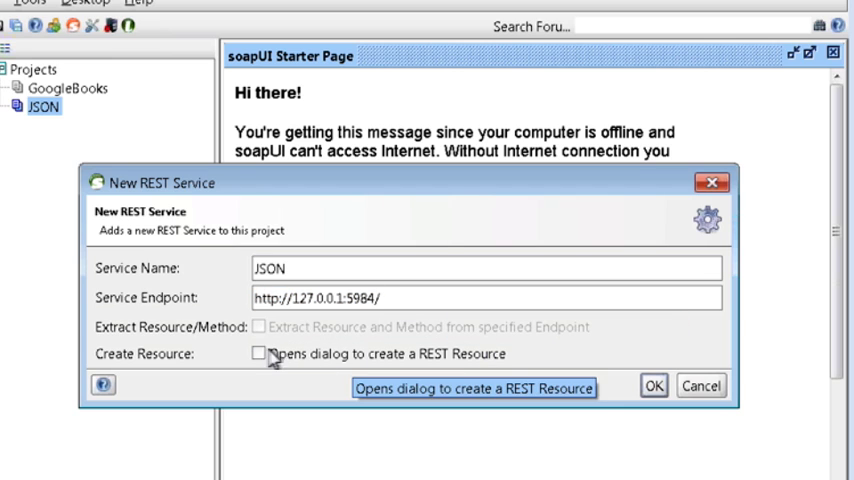
left_click(259, 353)
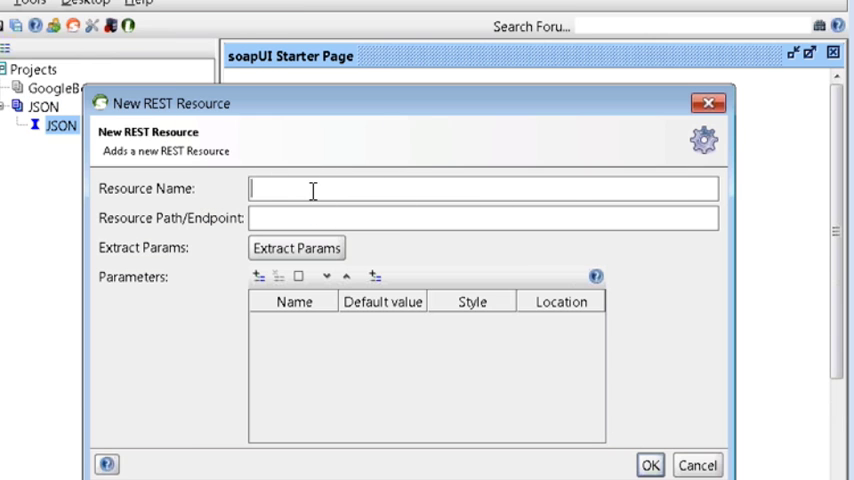
Name the new REST resource 'soapui' with path 'soapui'
type("soapui")
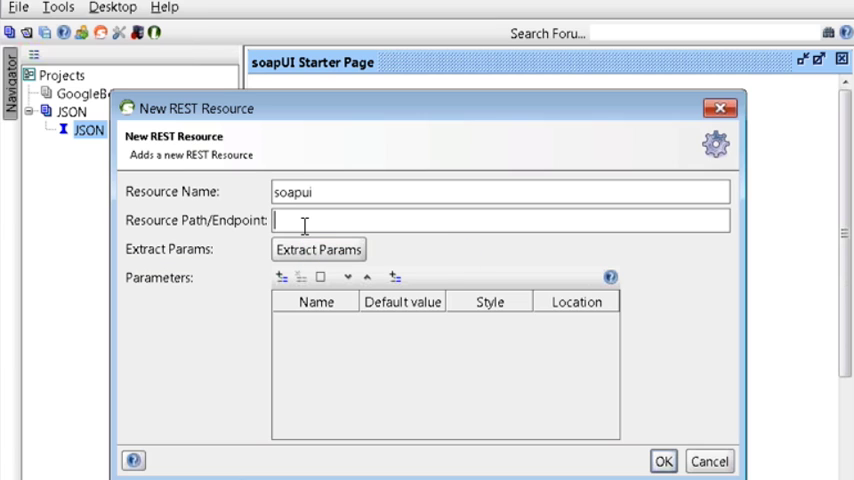
mouse_move(318, 249)
type("soap")
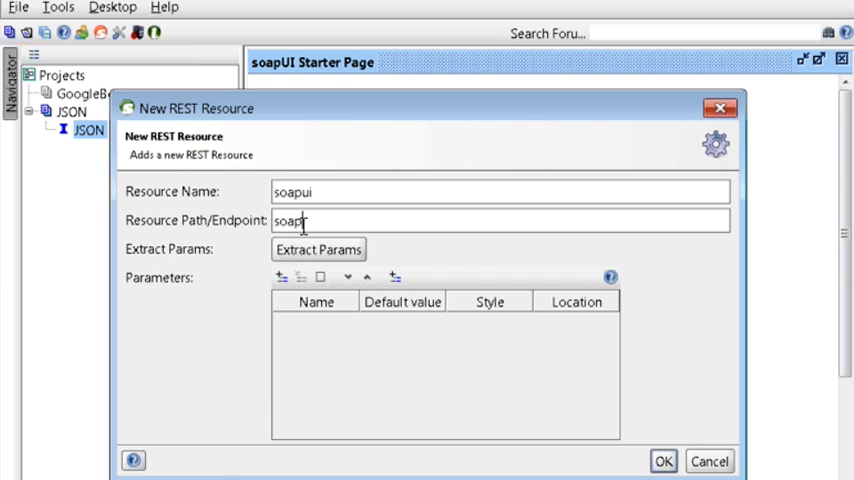
type("ui")
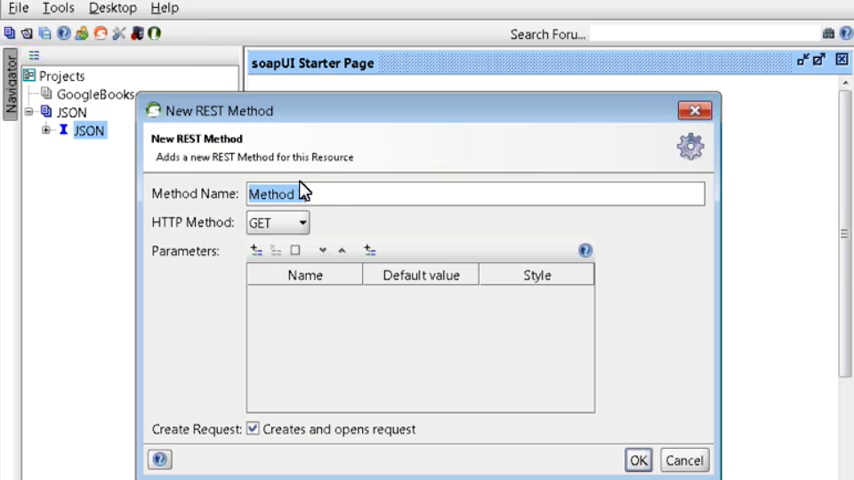
Name the new REST method 'PostJSONName' and set its HTTP method to POST
type("1")
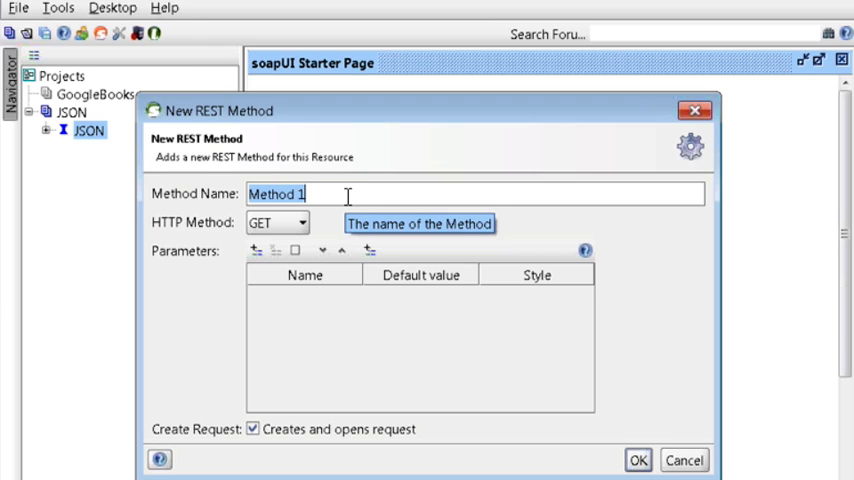
type("Post")
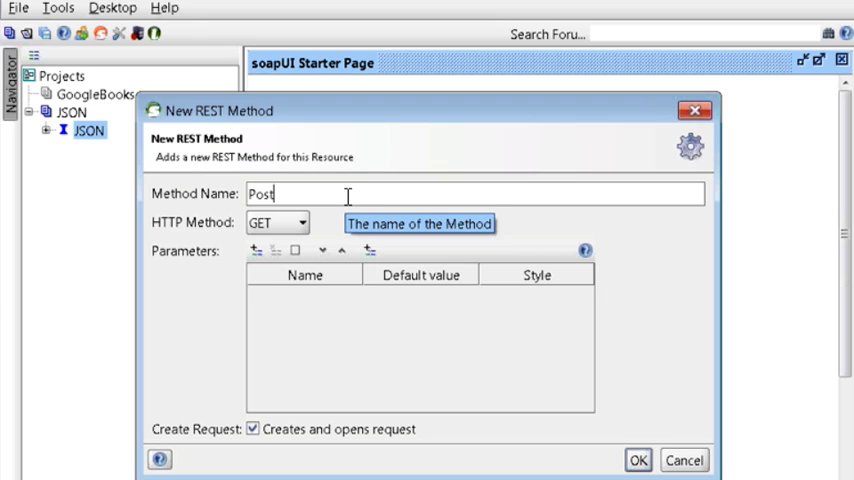
type("JSON")
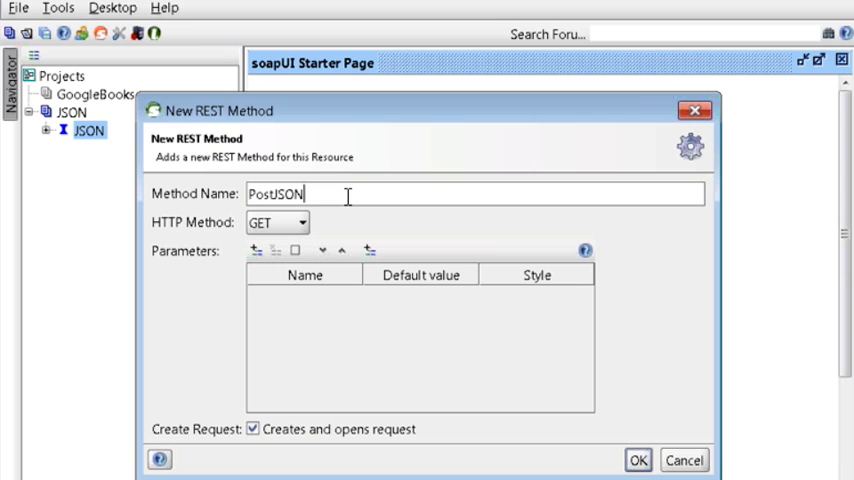
type("Name")
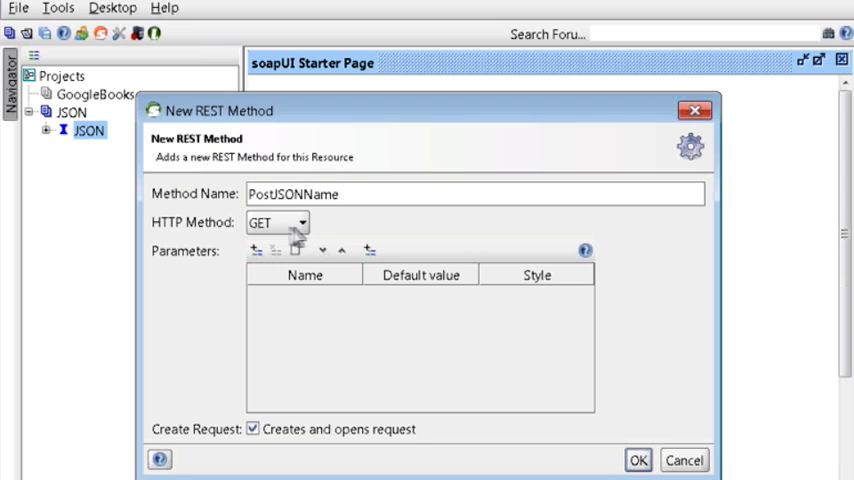
left_click(303, 222)
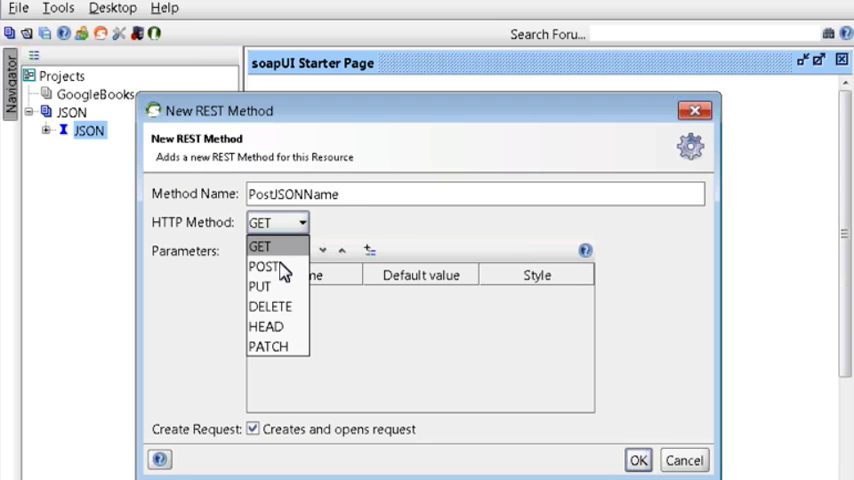
left_click(265, 267)
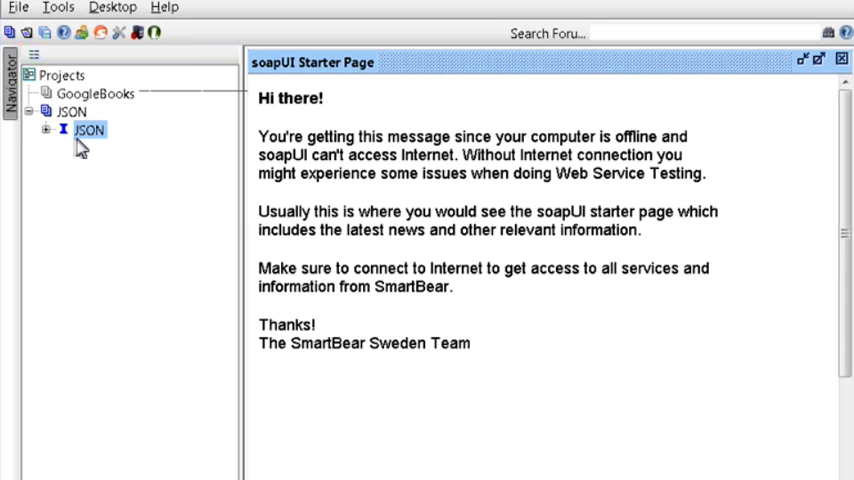
Open Request 1 and set its media type to application/json
double_click(89, 130)
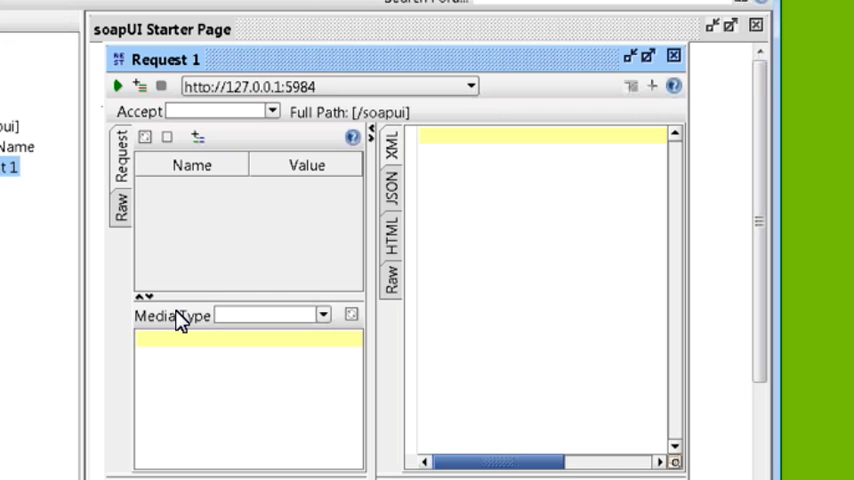
mouse_move(320, 313)
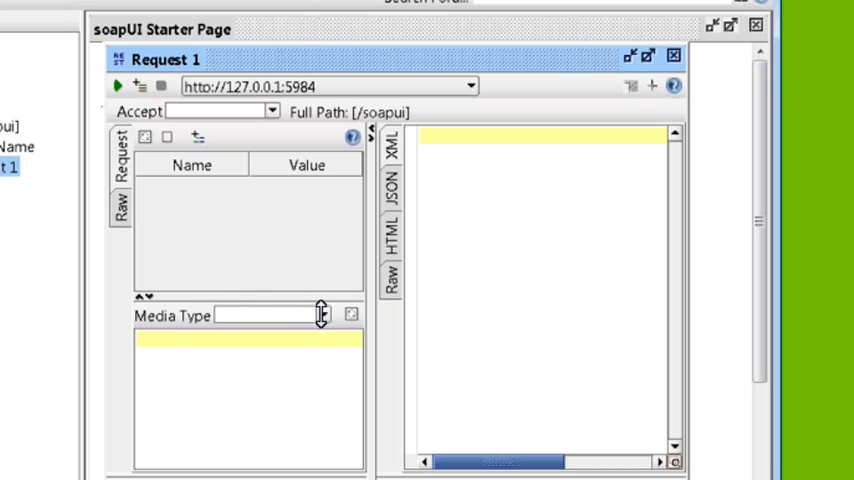
left_click(322, 314)
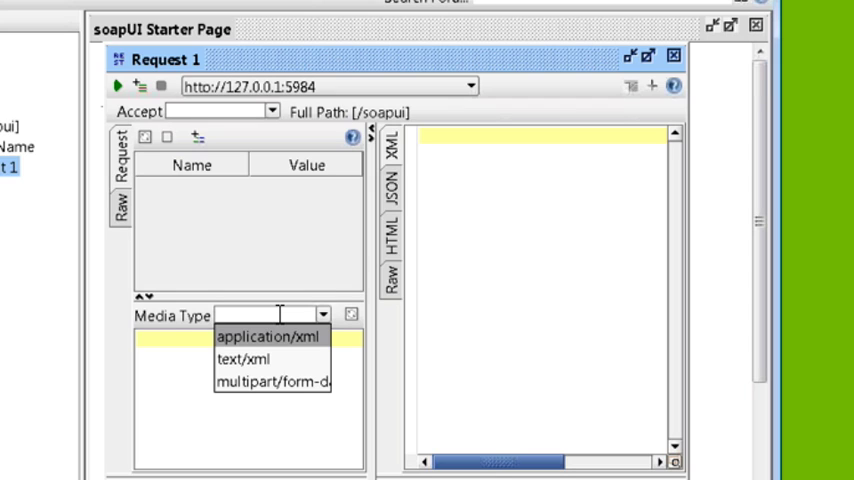
type("application")
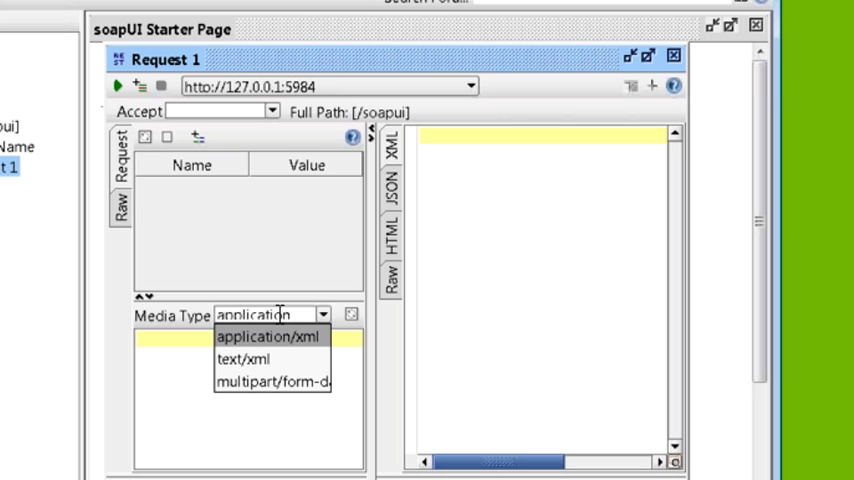
type("/json")
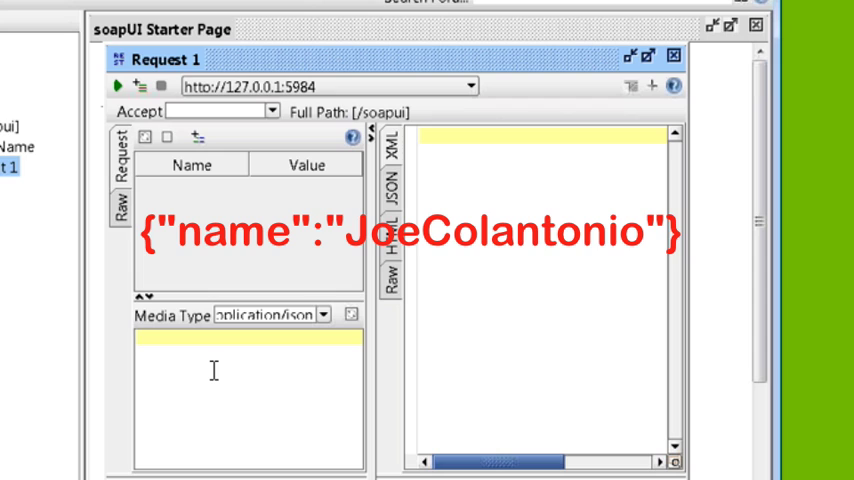
Enter {"name":"JoeColantonio"} as the request body
type("d")
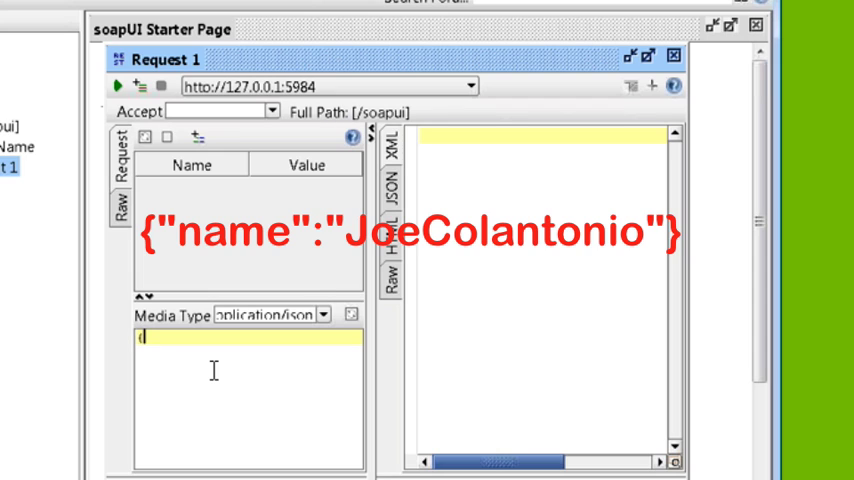
type("{\"name\":\"JoeColantonio\"}")
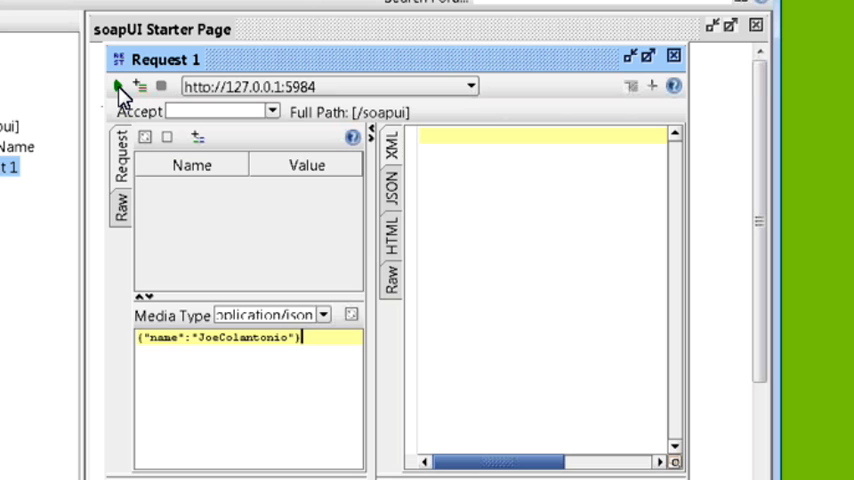
Submit the POST to CouchDB and read the ok:true response with its new id
left_click(118, 86)
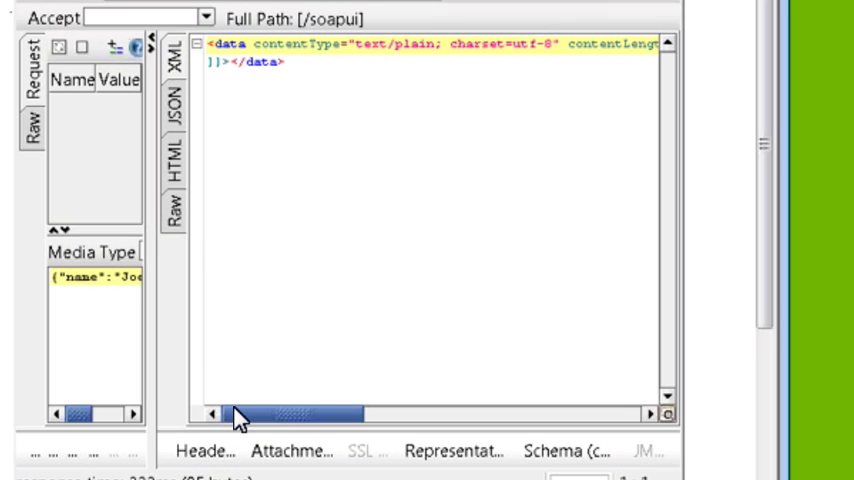
mouse_move(280, 455)
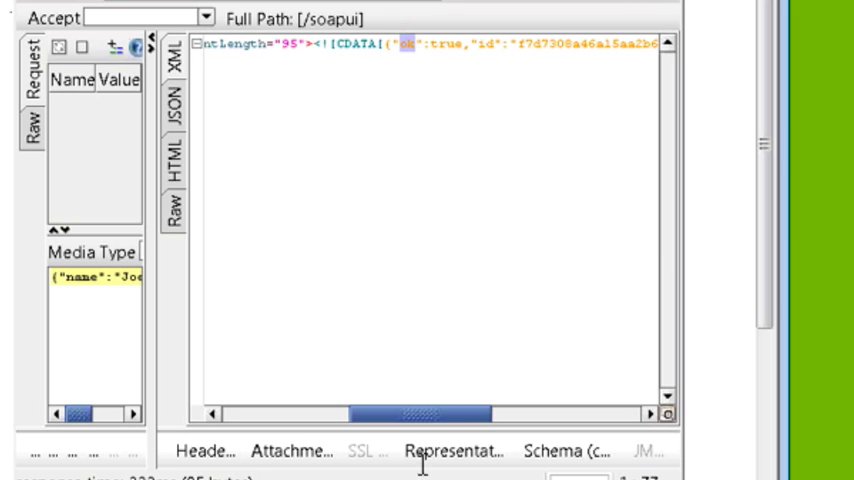
scroll("right", 3)
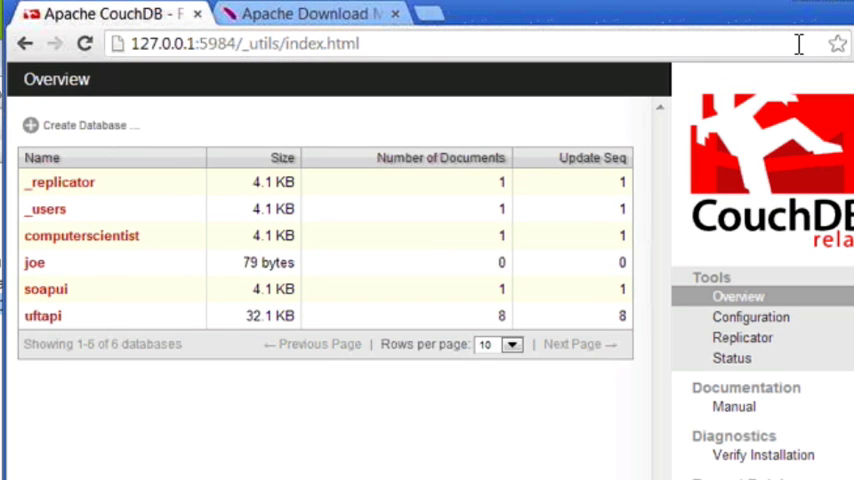
mouse_move(47, 300)
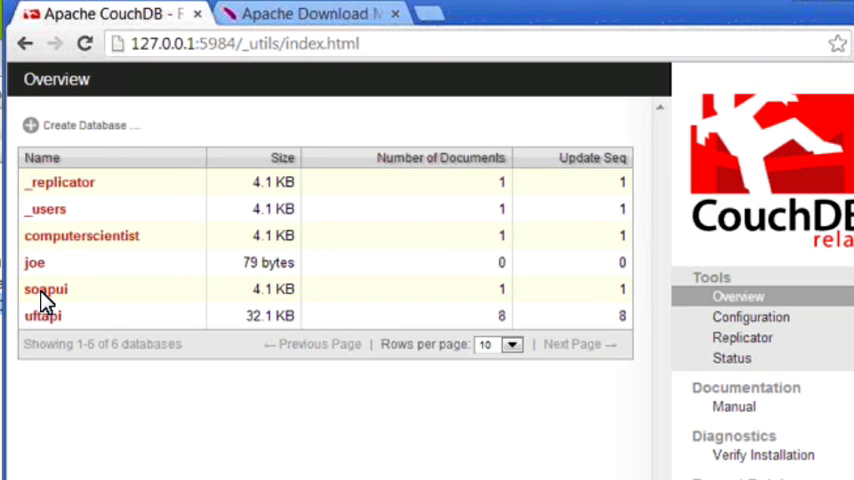
mouse_move(575, 290)
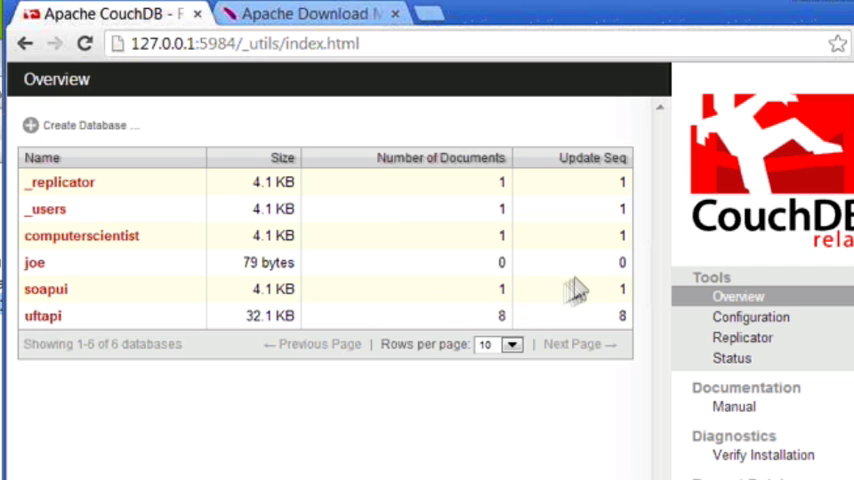
mouse_move(473, 263)
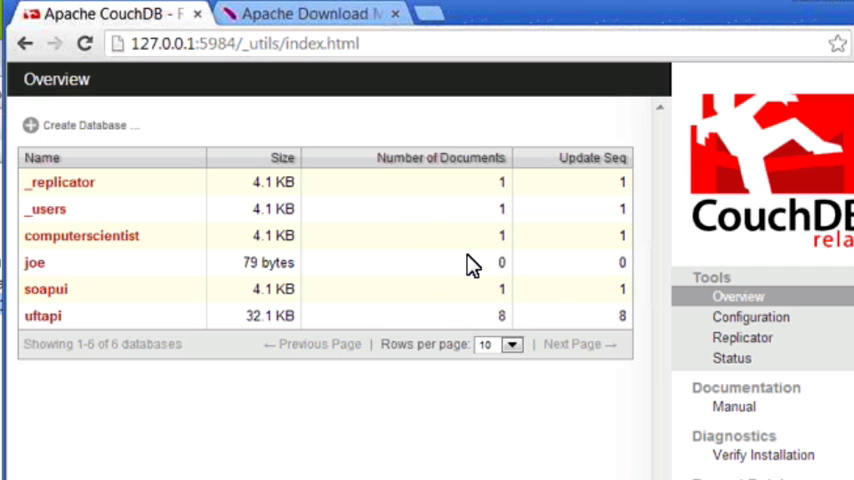
mouse_move(48, 300)
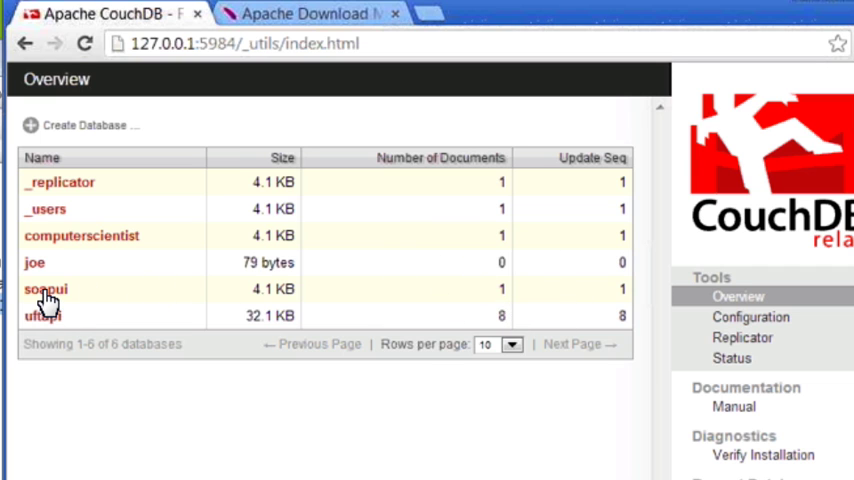
Open the soapui database and its new document showing name "JoeColantonio"
left_click(45, 288)
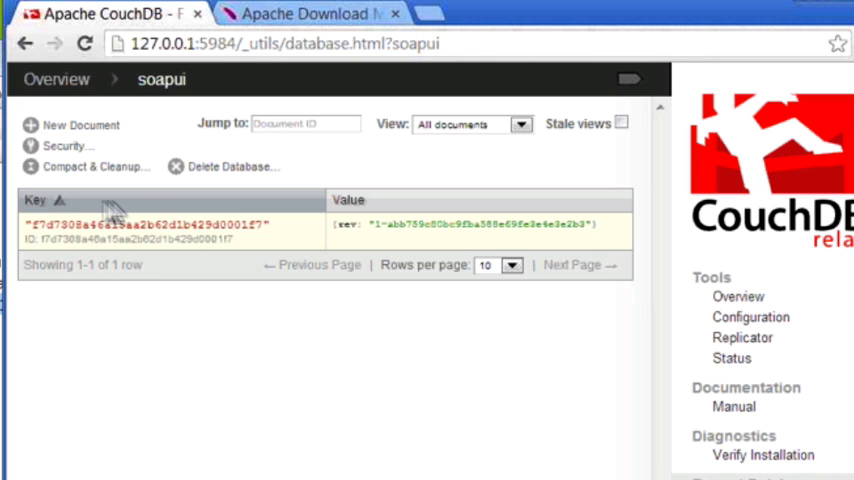
mouse_move(475, 13)
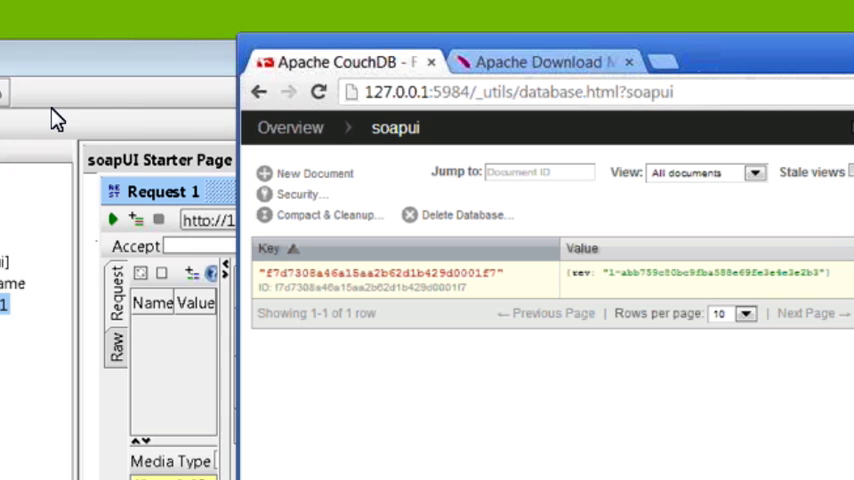
mouse_move(387, 280)
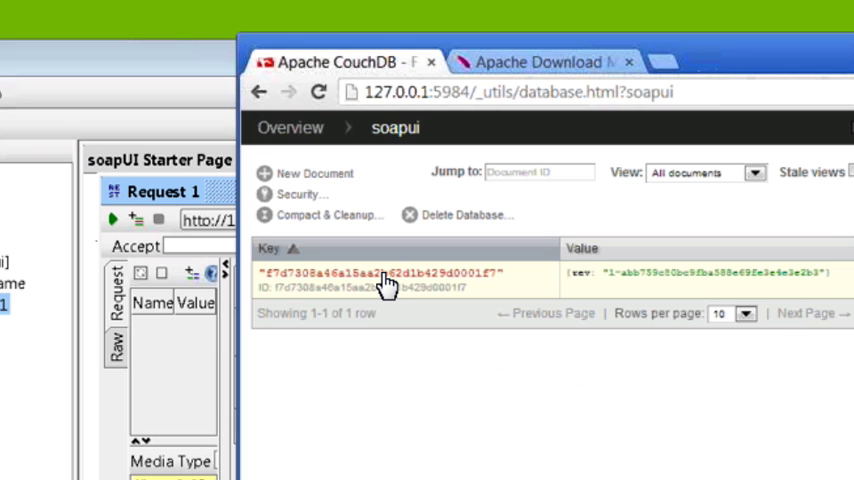
left_click(385, 278)
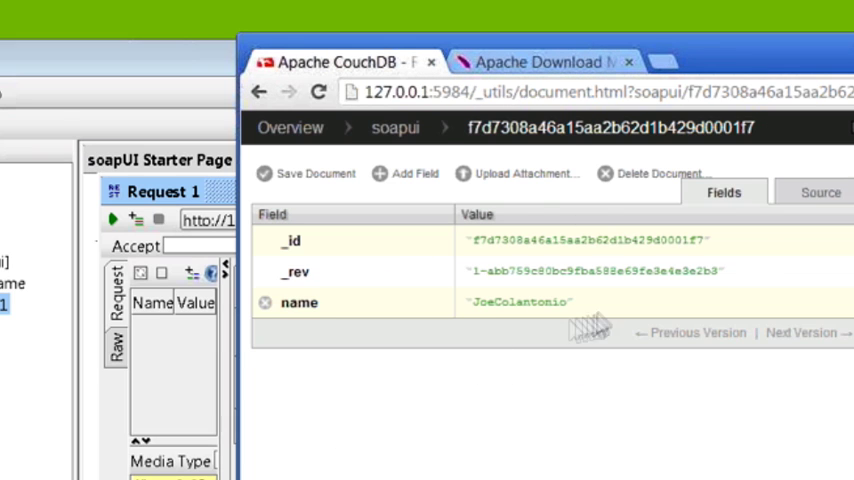
mouse_move(305, 320)
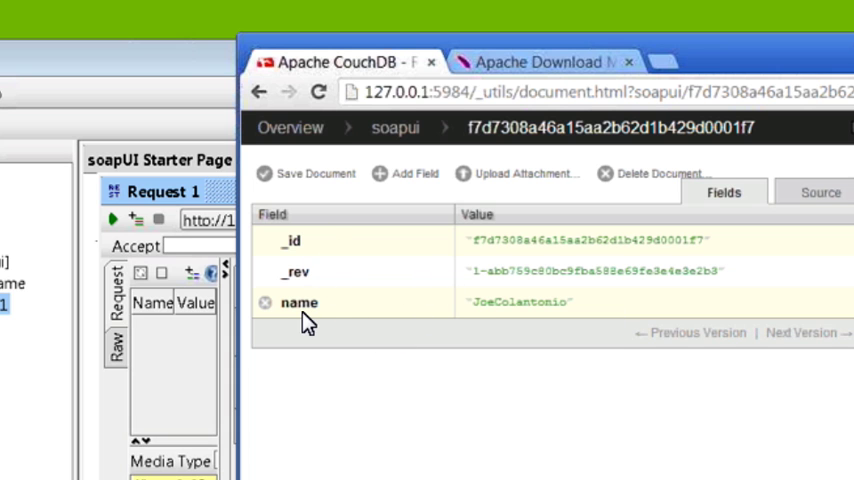
mouse_move(620, 308)
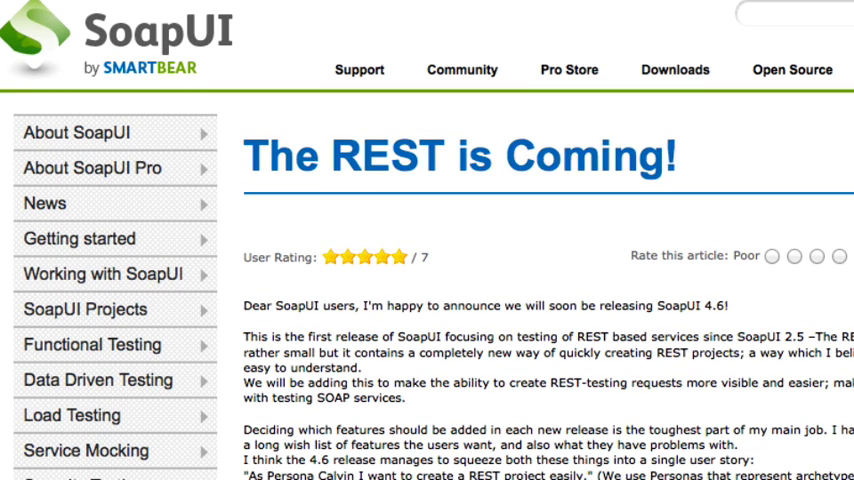
mouse_move(75, 18)
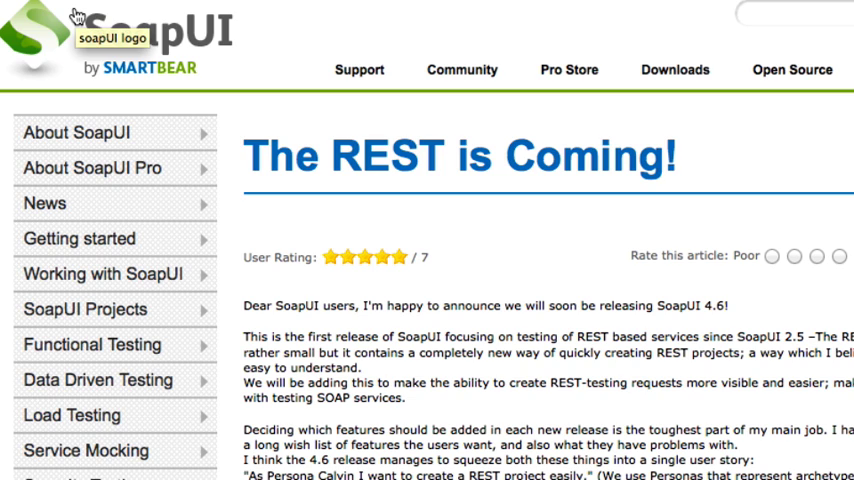
mouse_move(813, 298)
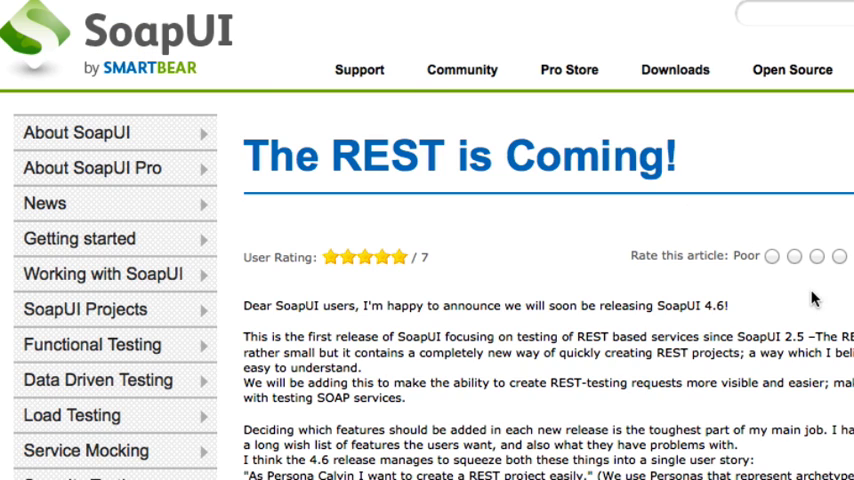
Scroll through the 'The REST is Coming!' article announcing SoapUI 4.6
scroll("down", 3)
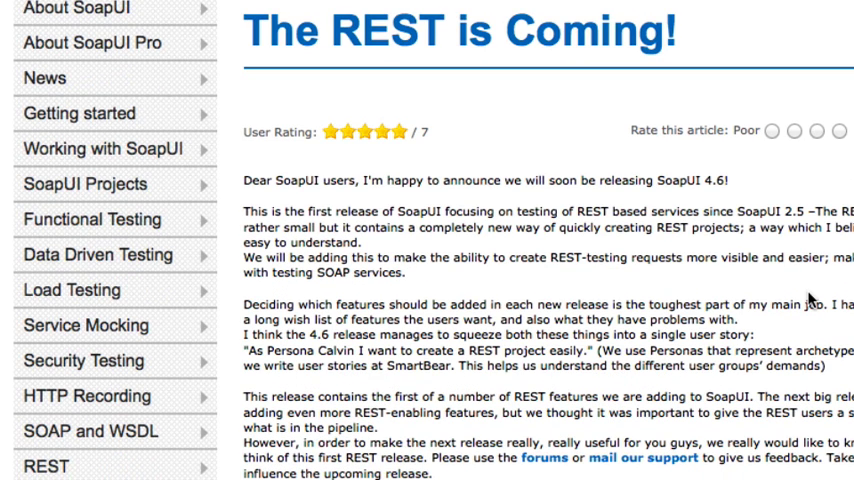